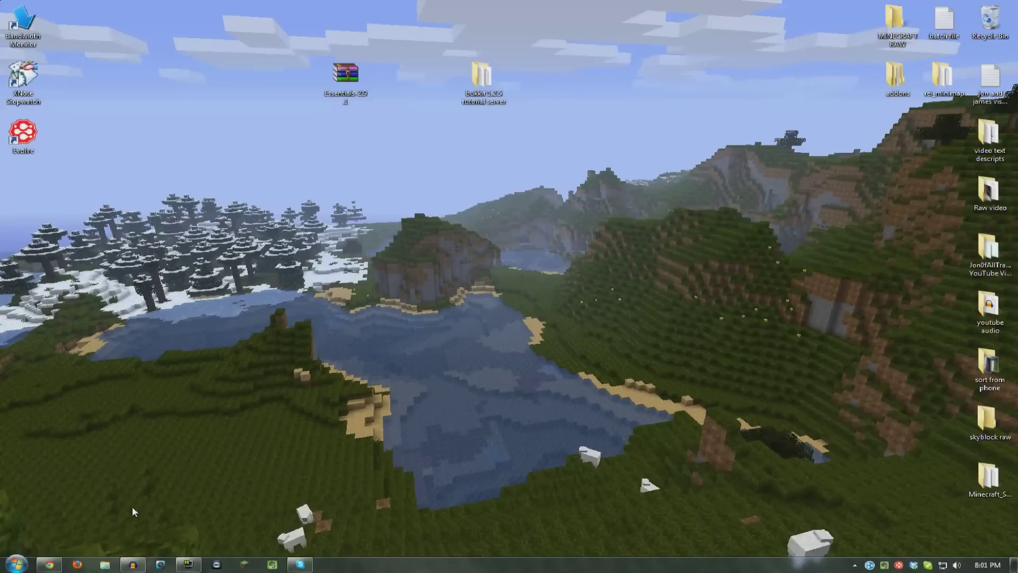
Bring Chrome forward to the Bukkit plugin list with Essentials-2.9.1.zip downloaded.
left_click(345, 81)
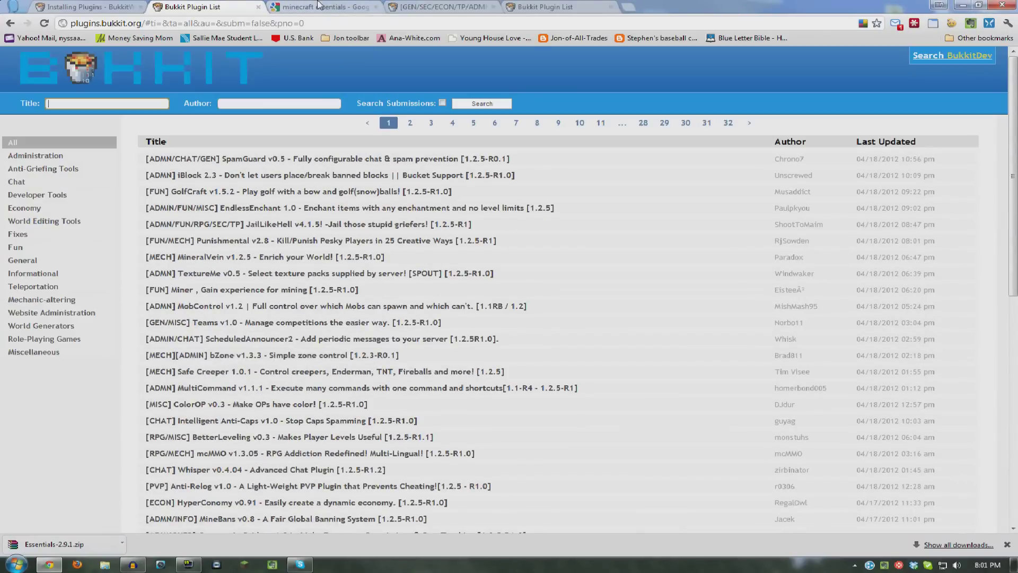
Open the downloaded Essentials-2.9.1.zip in WinRAR to show its four .jar files.
left_click(321, 6)
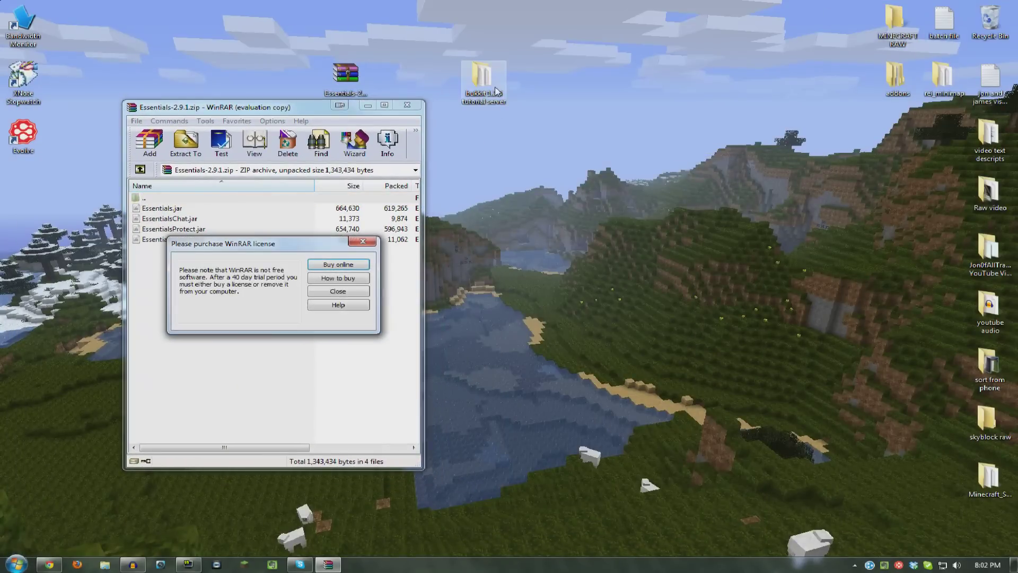
Put the four Essentials jars into the bukkit 1.2.5 tutorial server's plugins folder, then close WinRAR.
double_click(483, 81)
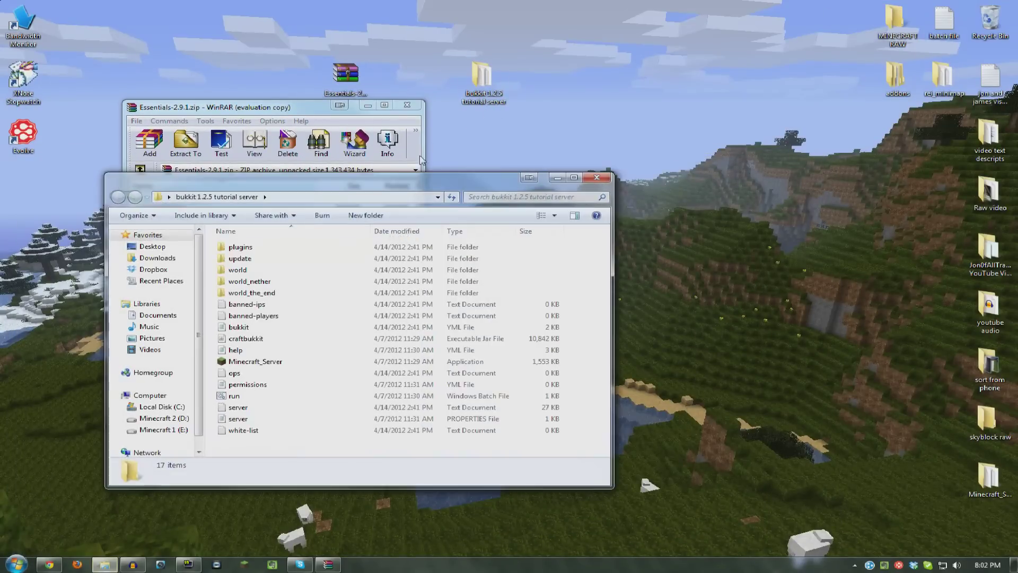
double_click(240, 246)
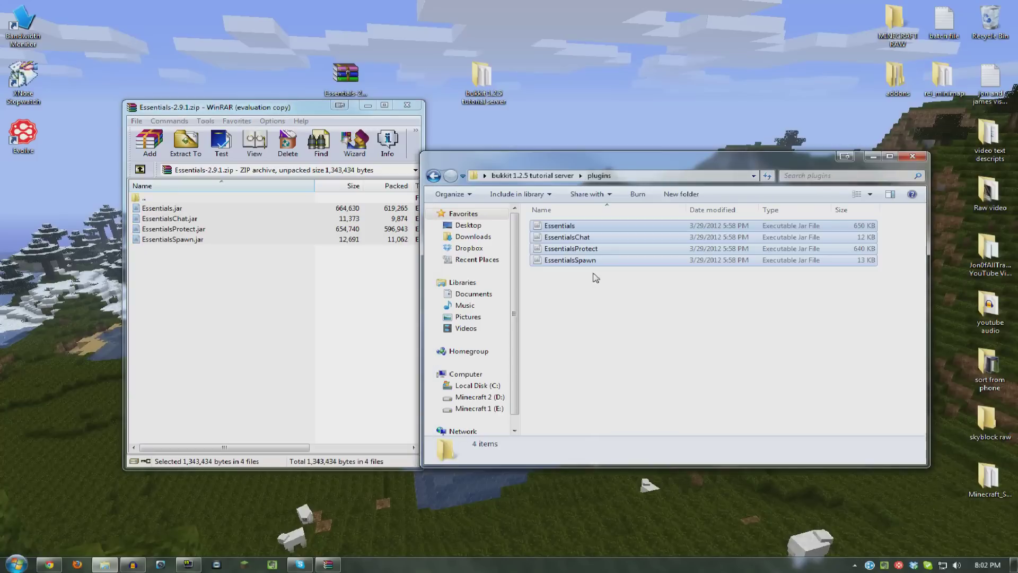
left_click(912, 156)
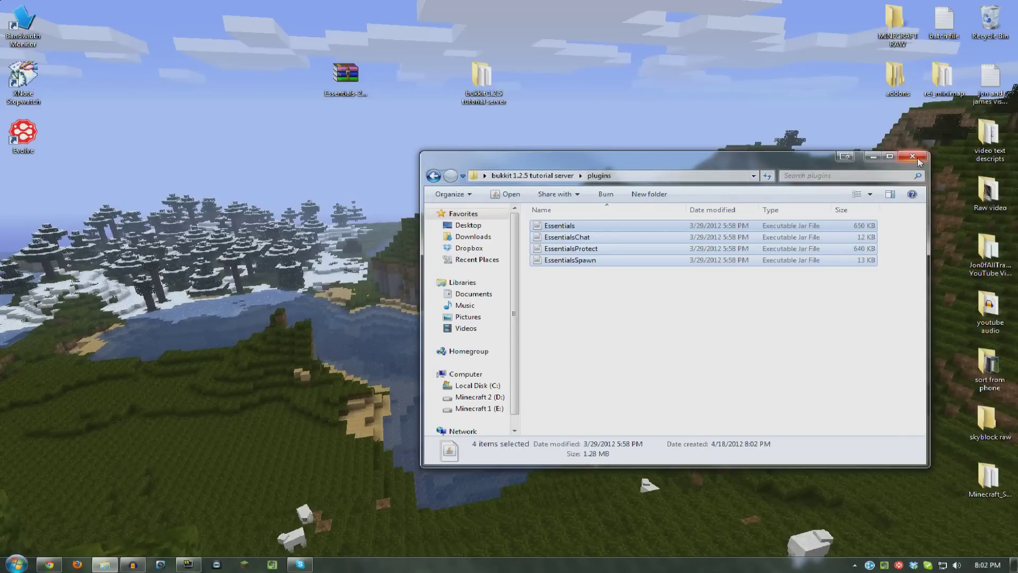
left_click_drag(674, 156, 571, 156)
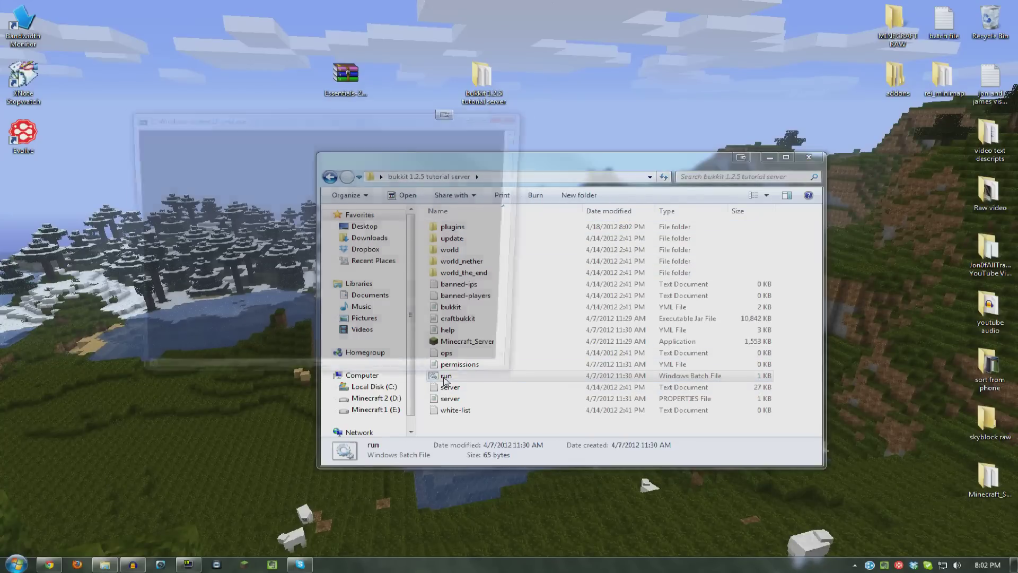
Start the Bukkit server with run.bat, then launch Minecraft.
double_click(446, 375)
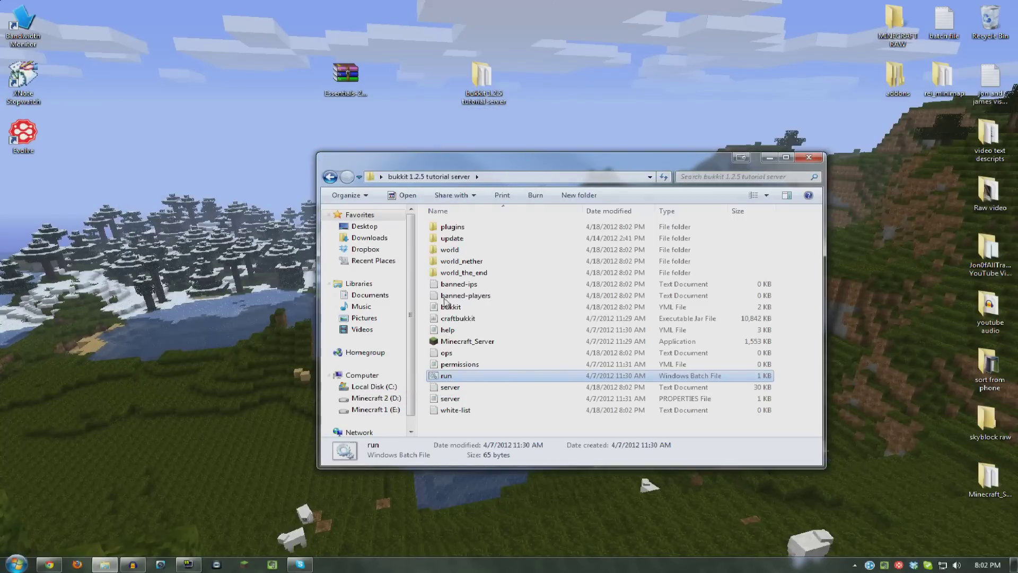
double_click(445, 375)
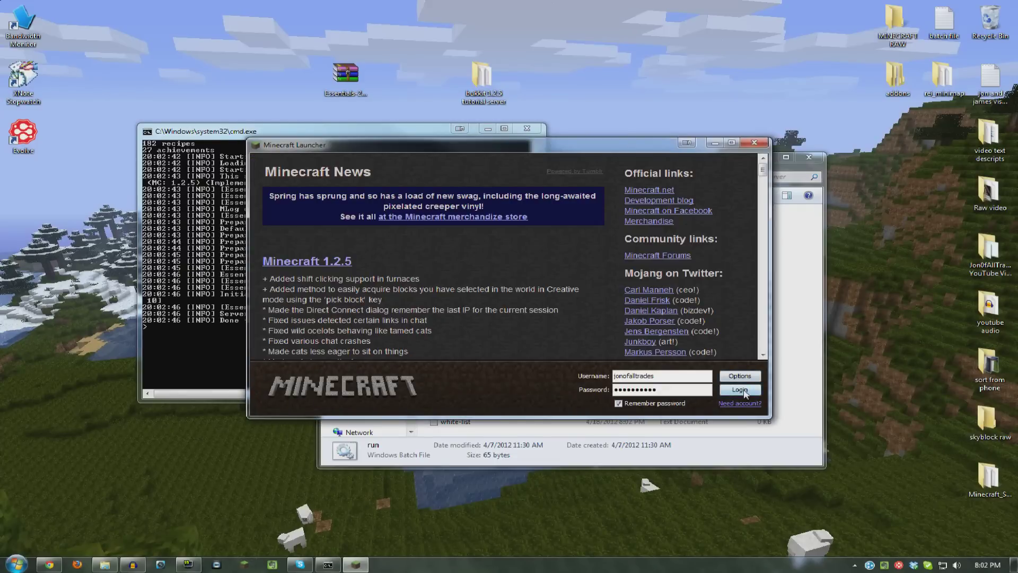
Log in, join the localhost server, and test Essentials chat commands like /help and /balance.
left_click(738, 390)
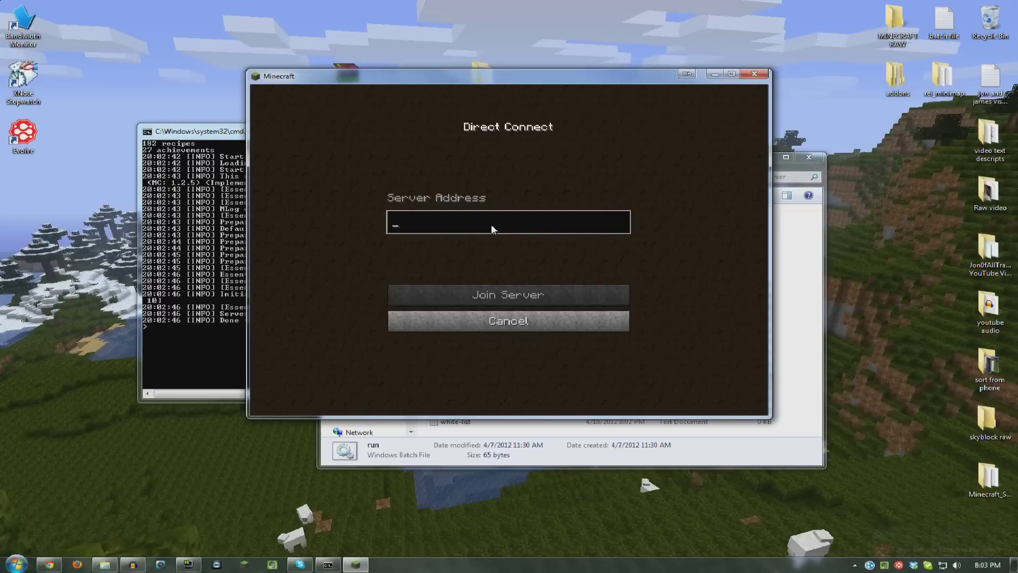
type("localhost")
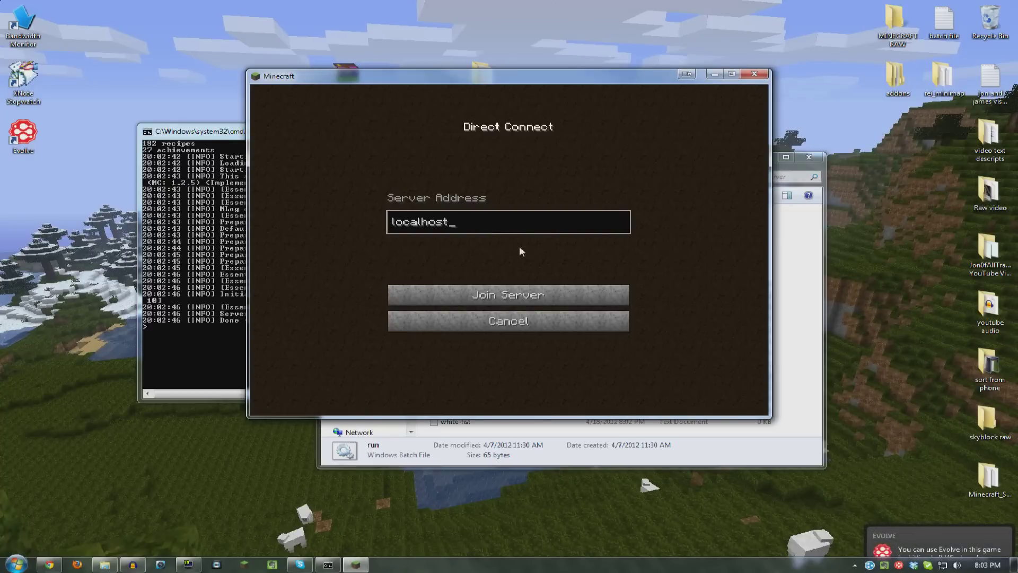
left_click(508, 294)
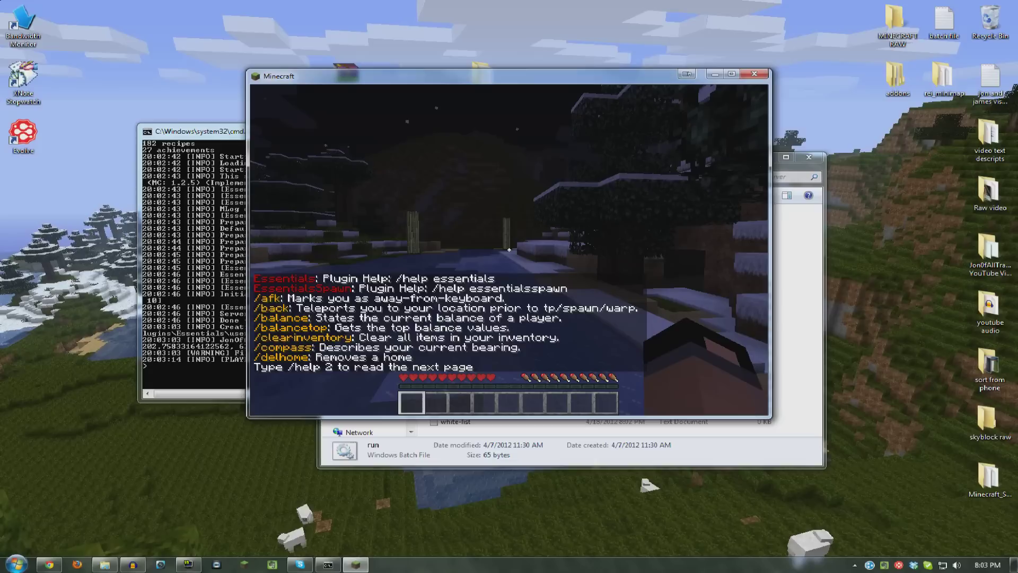
type("/bl")
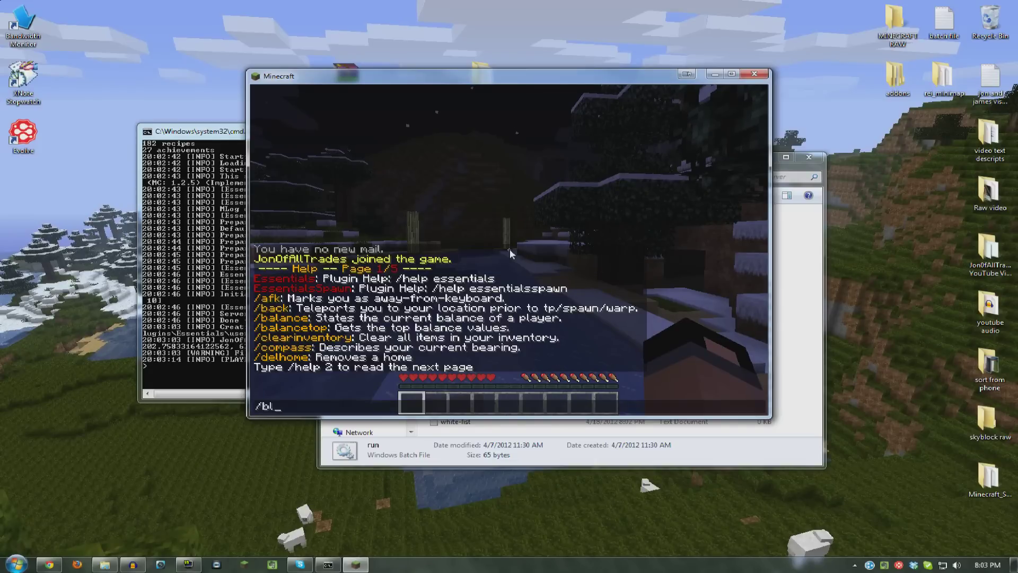
key("Backspace")
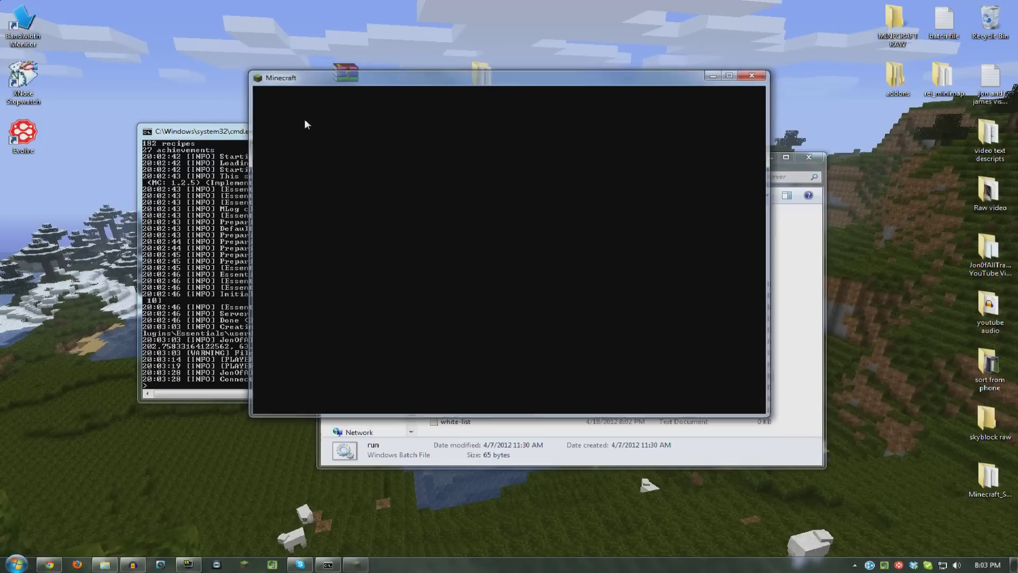
Stop the server from its console, check the update folder, and reopen the Essentials archive.
left_click(751, 76)
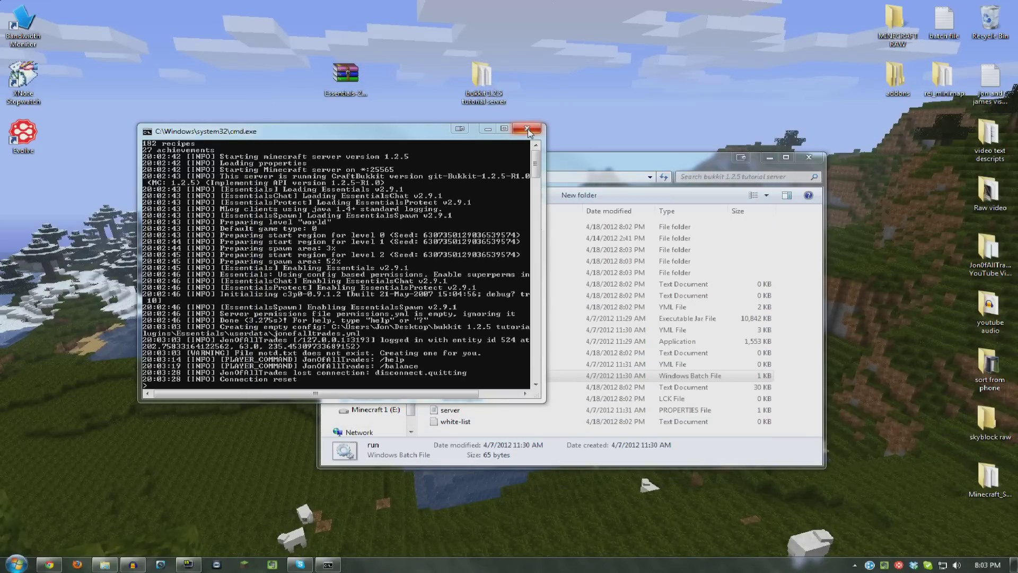
type("stop")
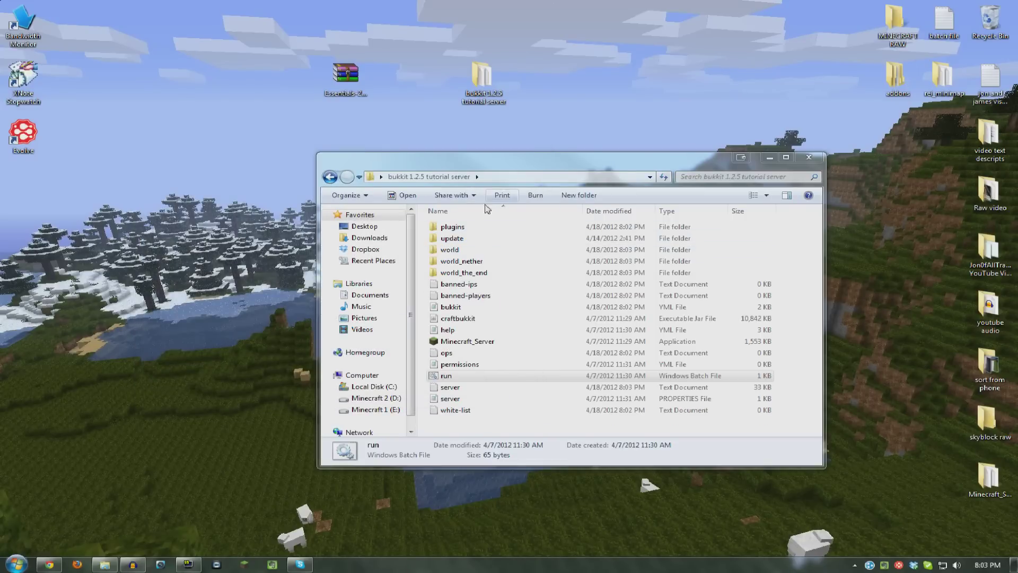
double_click(451, 238)
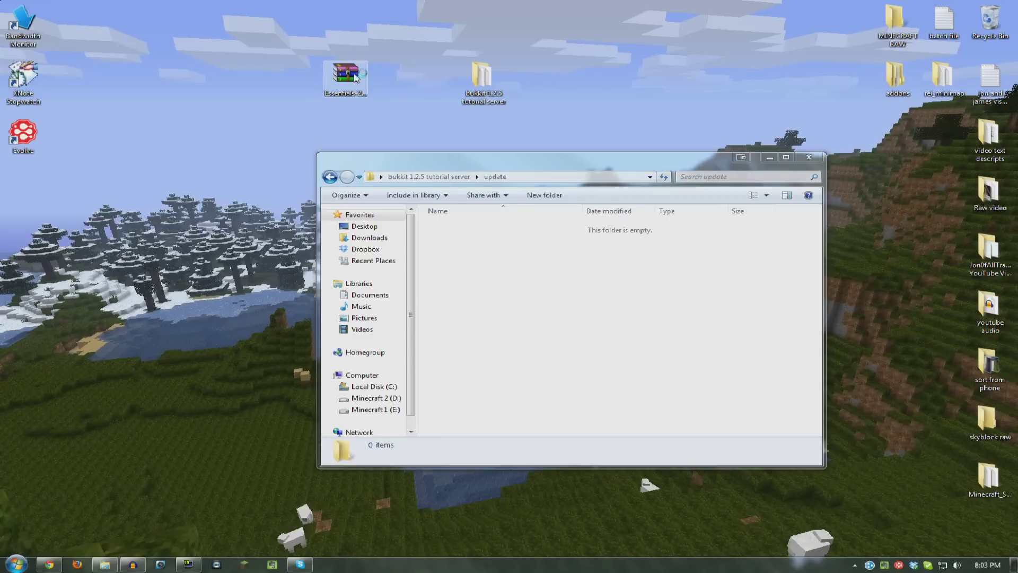
double_click(346, 77)
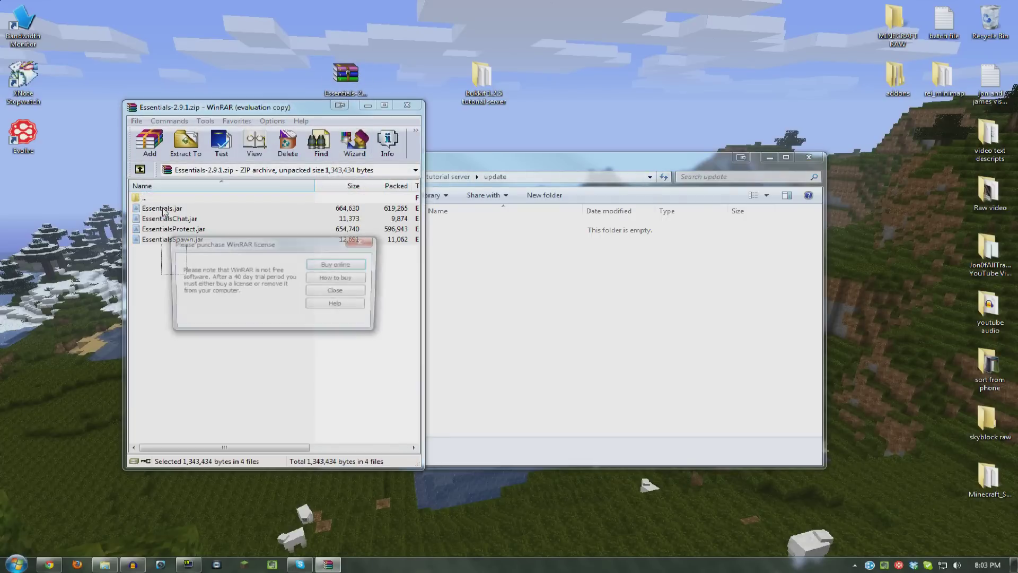
left_click(334, 290)
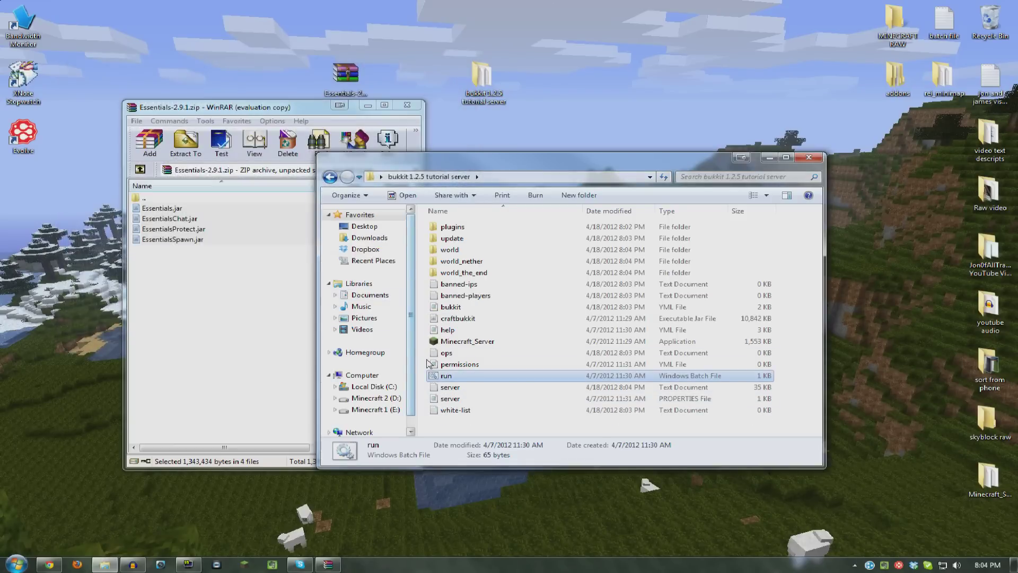
Restart the server, inspect the generated plugins/Essentials config file, then stop the server.
double_click(446, 375)
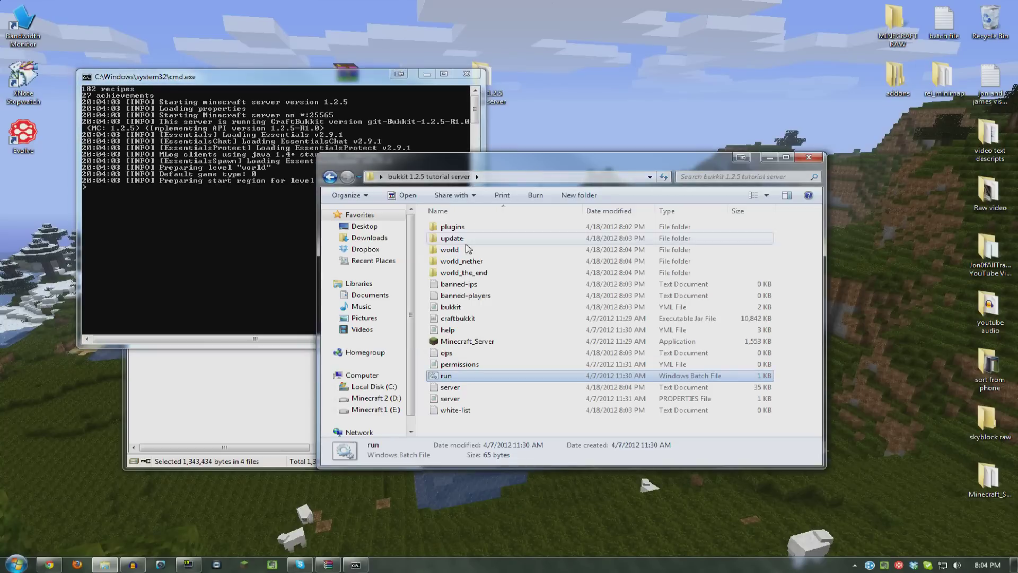
double_click(452, 226)
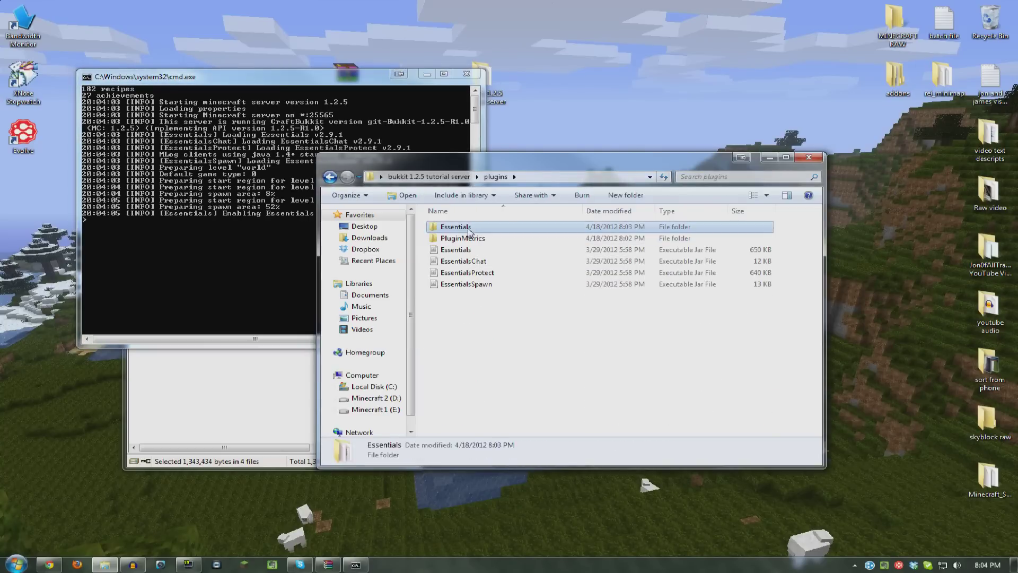
double_click(455, 226)
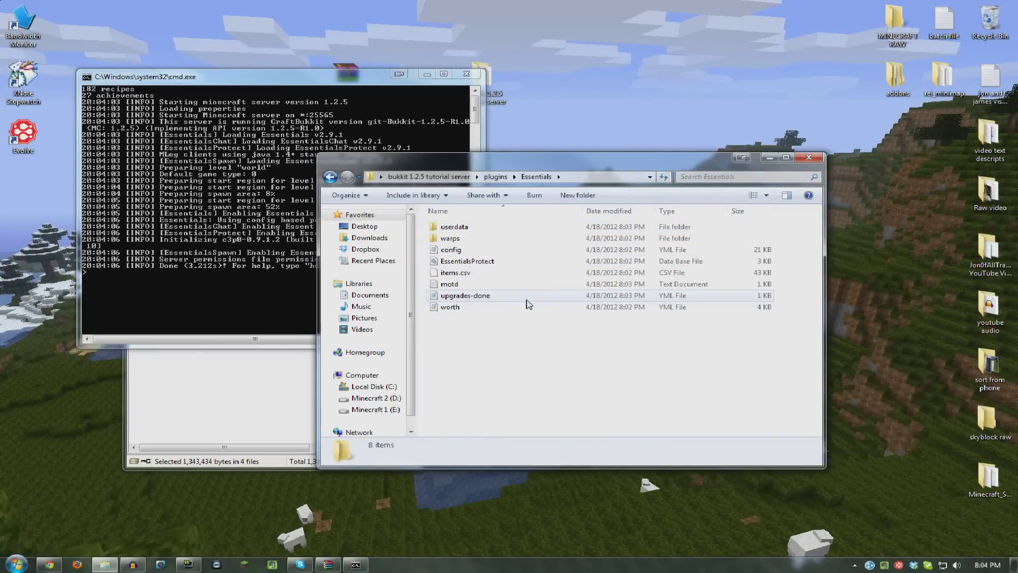
double_click(454, 225)
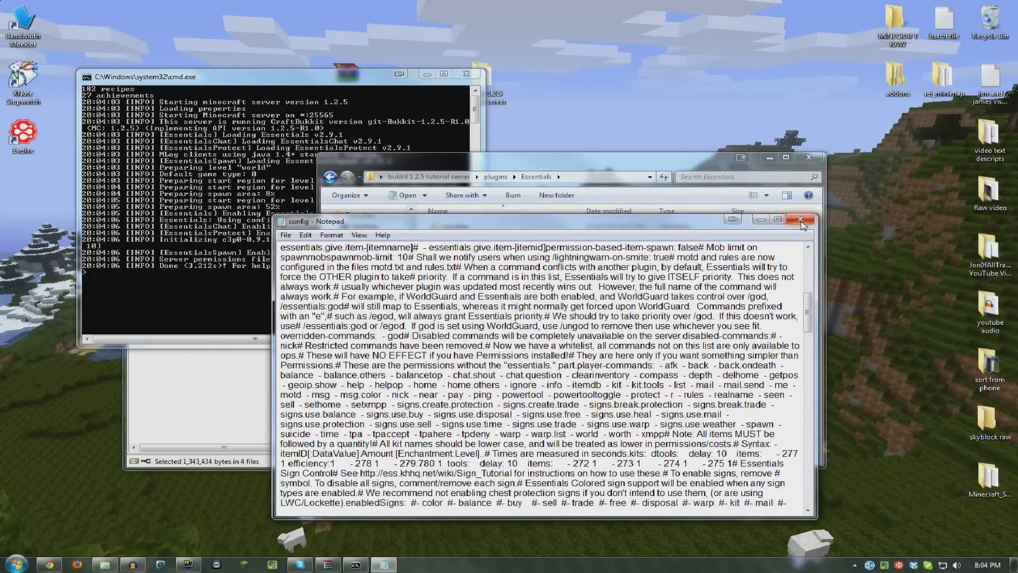
left_click(801, 220)
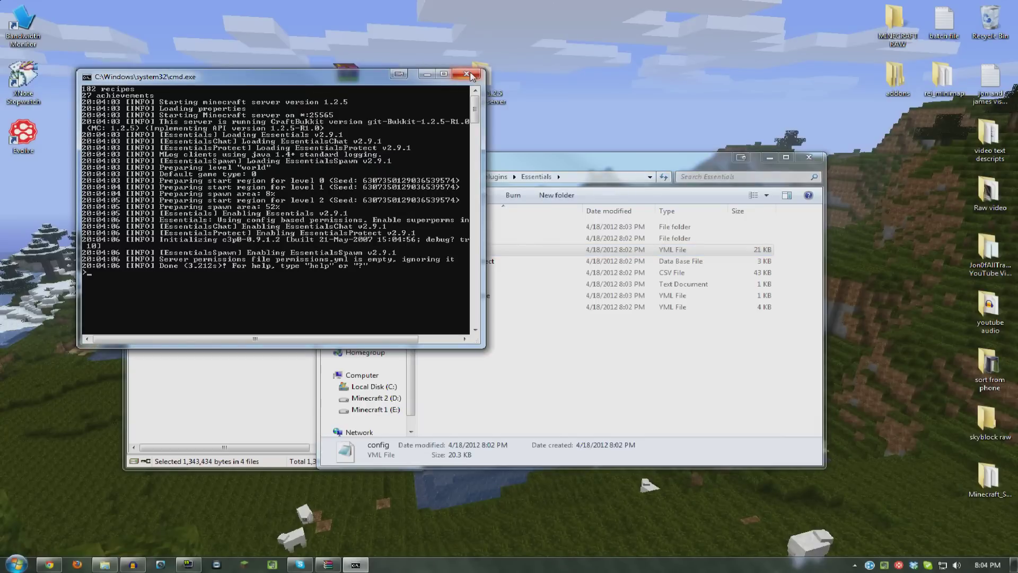
type("stop")
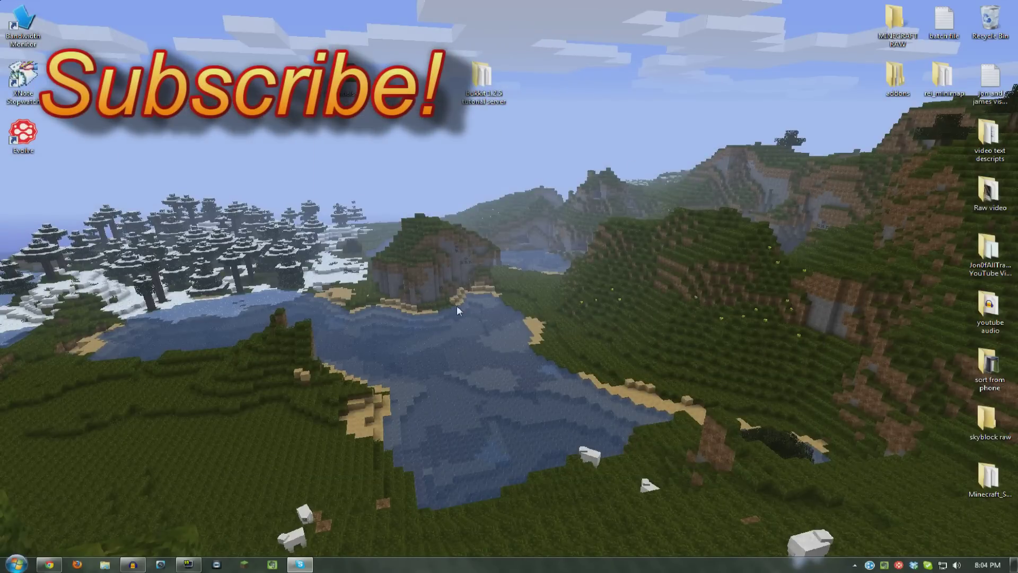
mouse_move(562, 186)
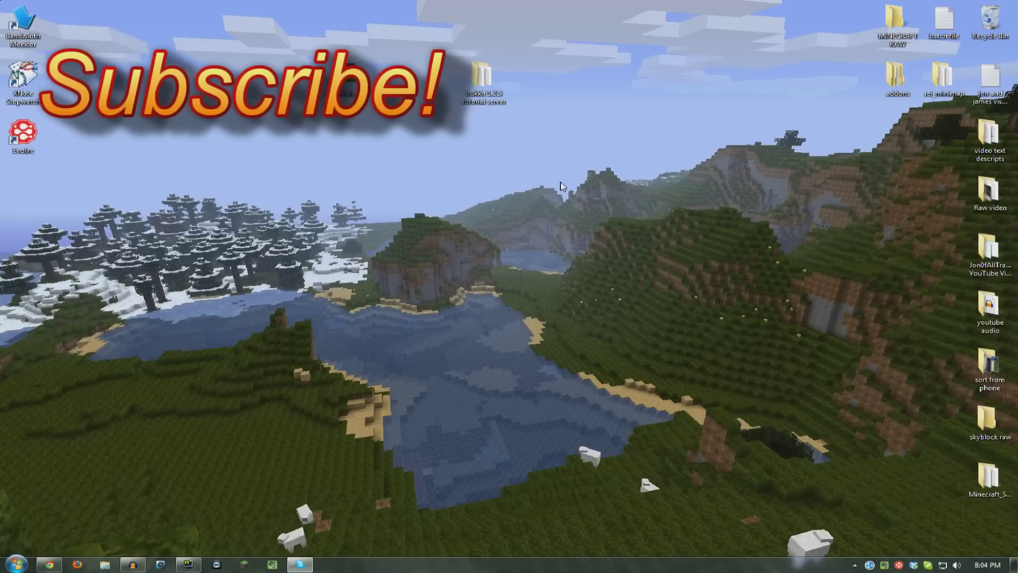
left_click_drag(562, 185, 229, 138)
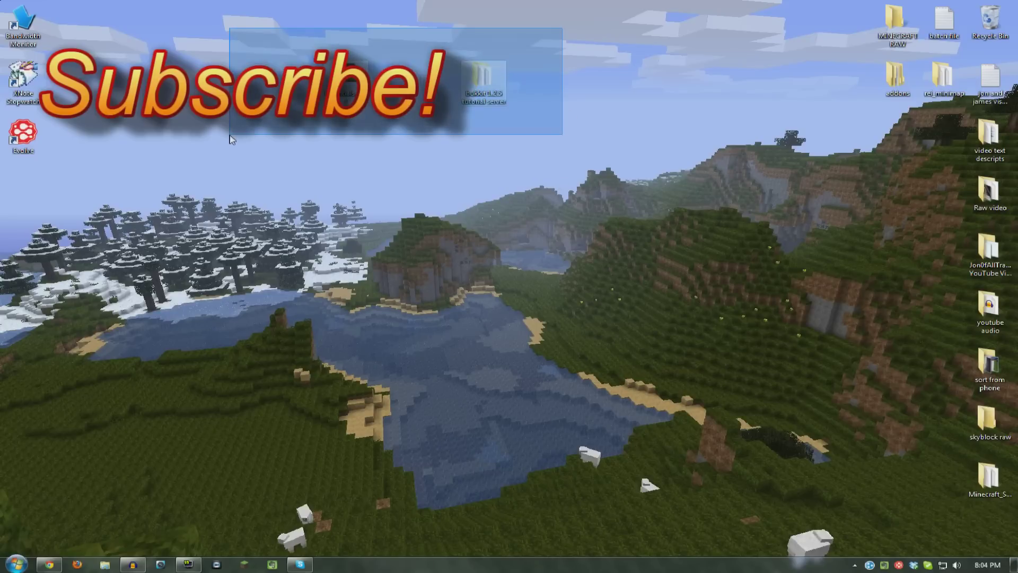